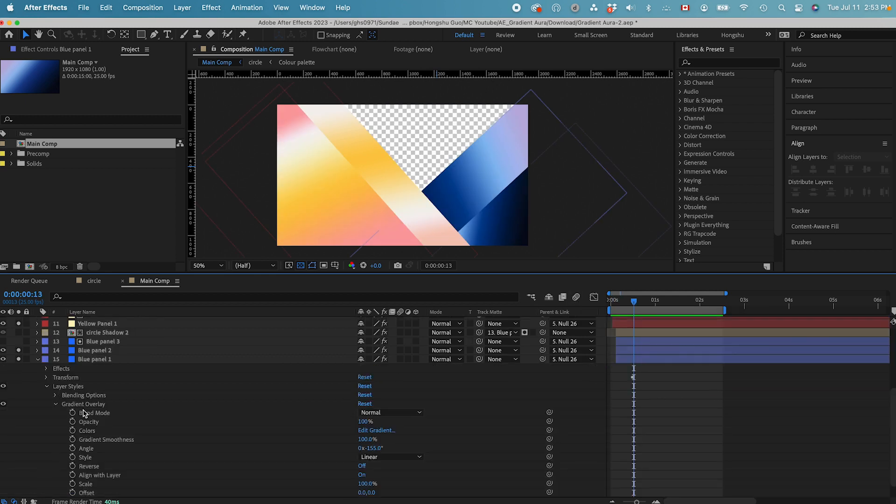
Inspect the gradient colour stops of Blue panel 1 and Yellow panel 2
scroll(down, 3)
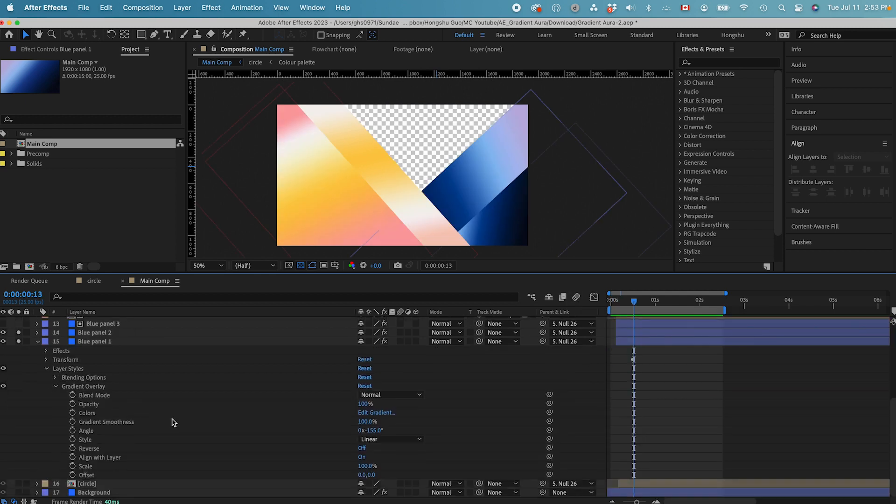
click(376, 412)
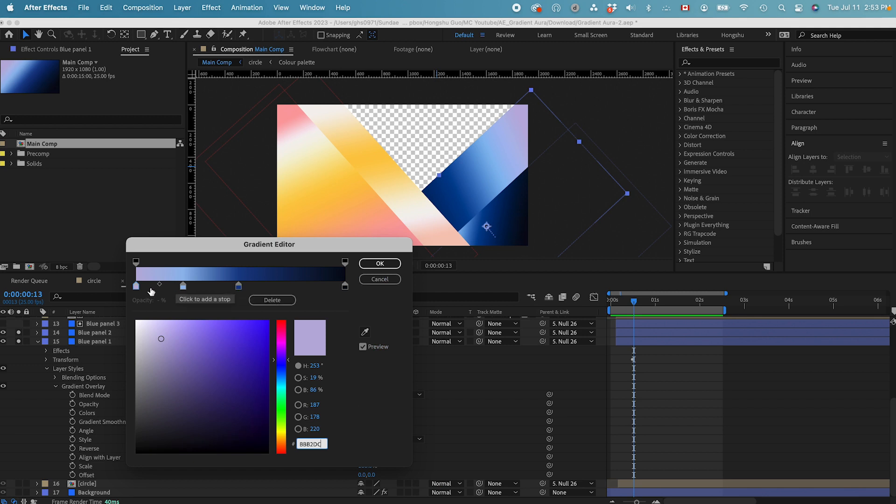
click(378, 264)
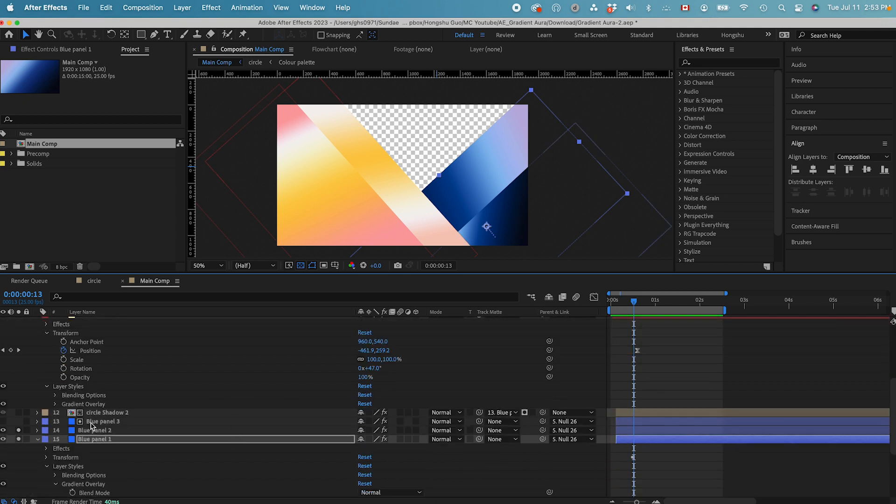
click(55, 404)
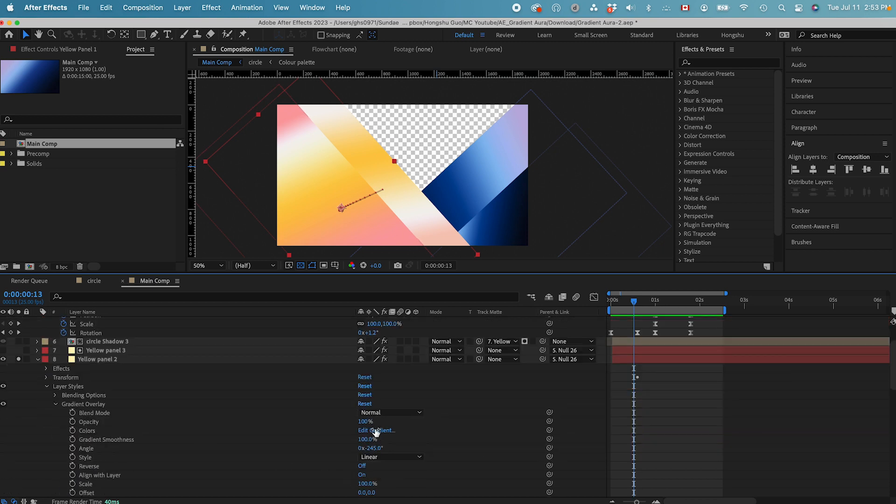
click(374, 429)
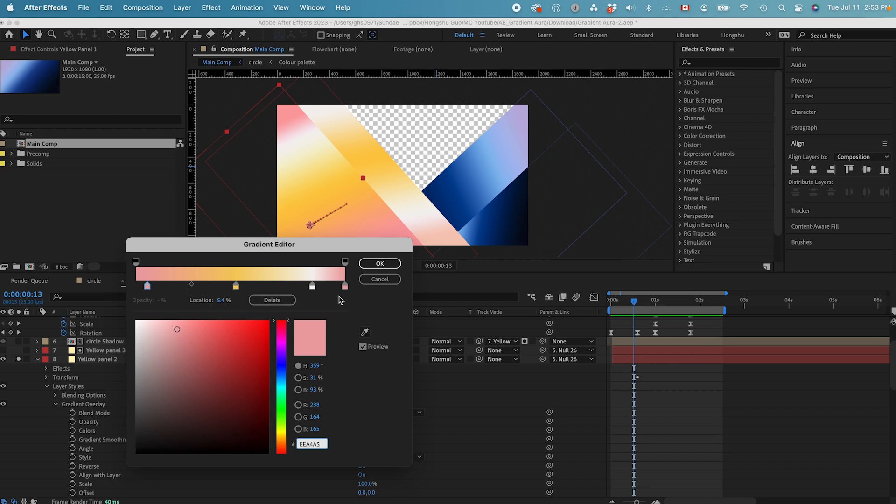
click(379, 263)
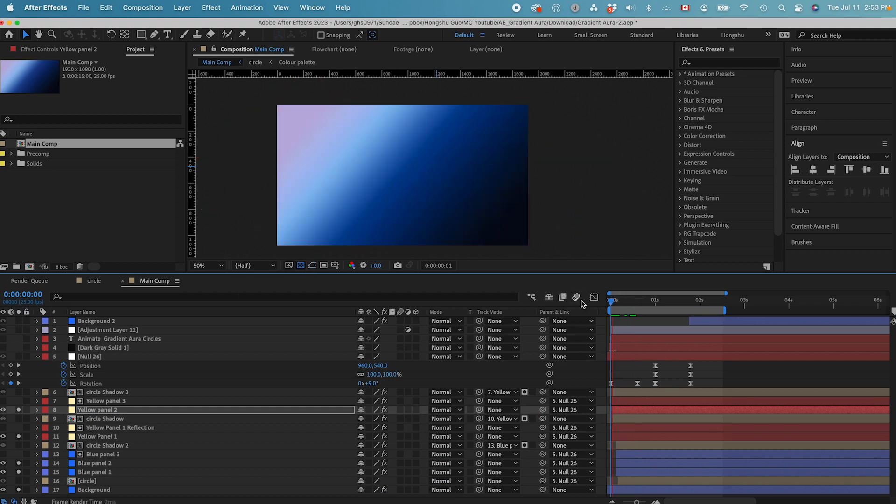
Apply Fast Box Blur with radius 120 to Adjustment Layer 10 in the circle precomp
click(614, 301)
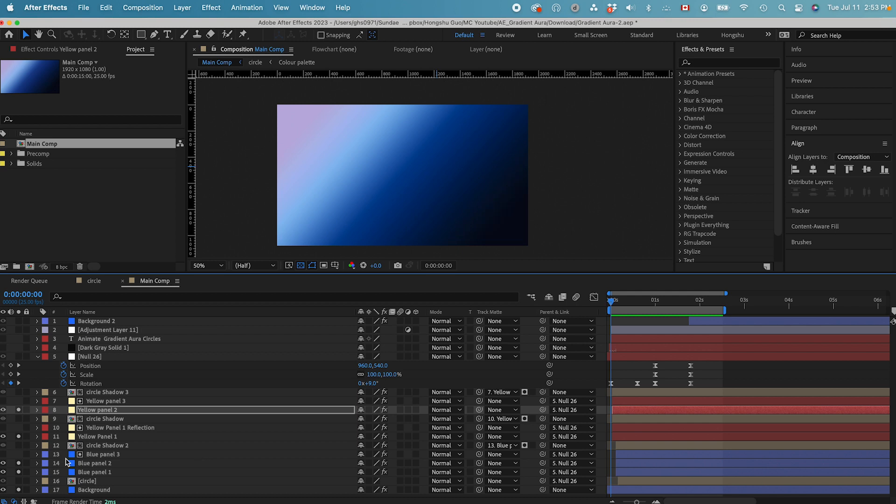
click(89, 481)
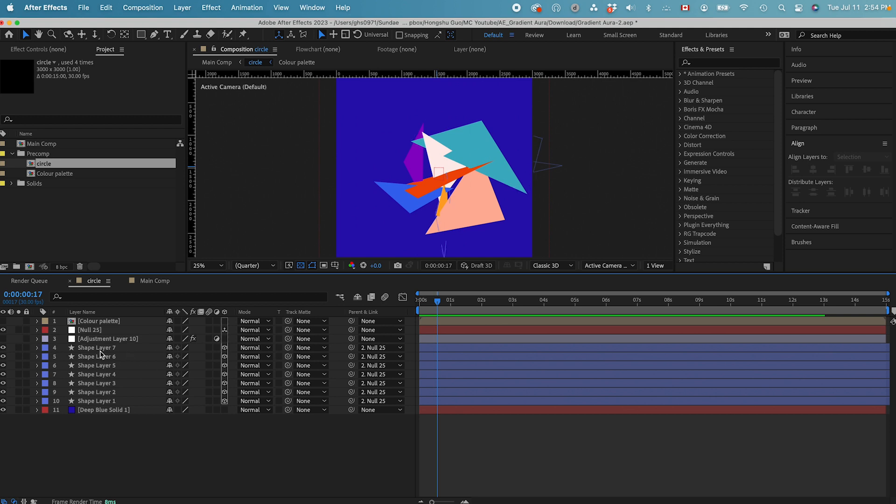
click(90, 330)
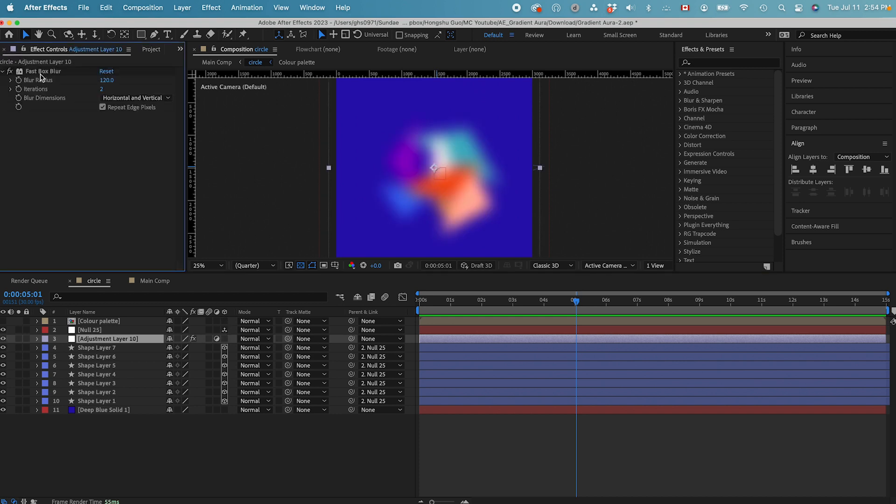
mouse_move(44, 87)
text(Circl)
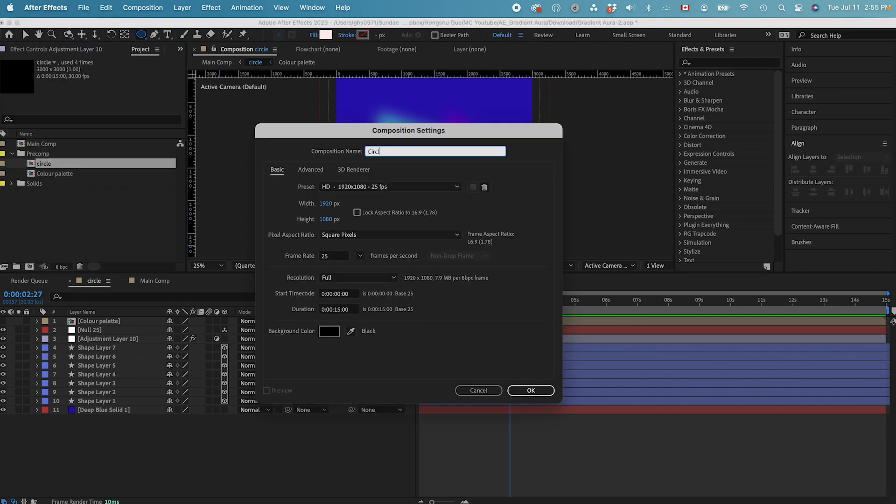
Create Circle comp holding the circle precomp at 60% scale with an ellipse mask
click(530, 390)
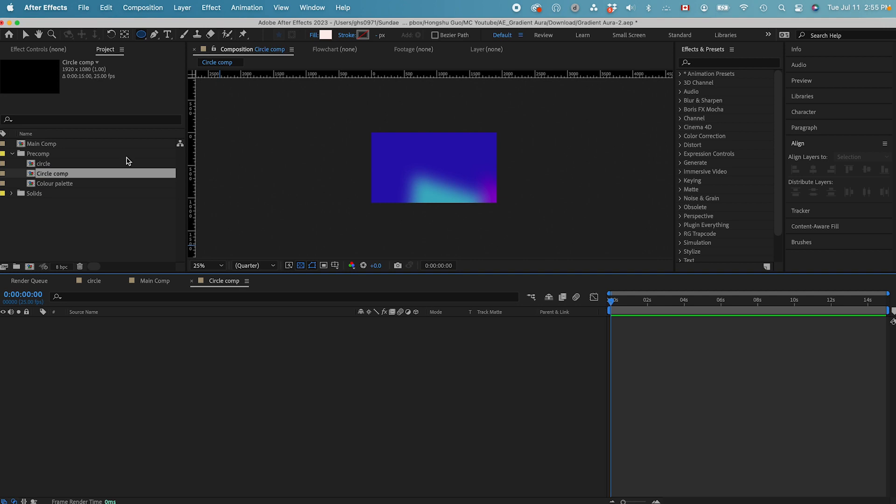
double_click(43, 163)
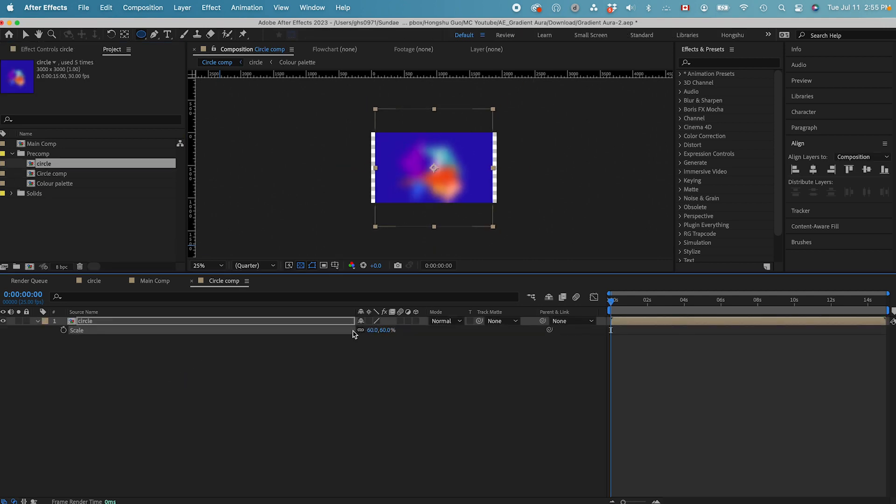
click(204, 265)
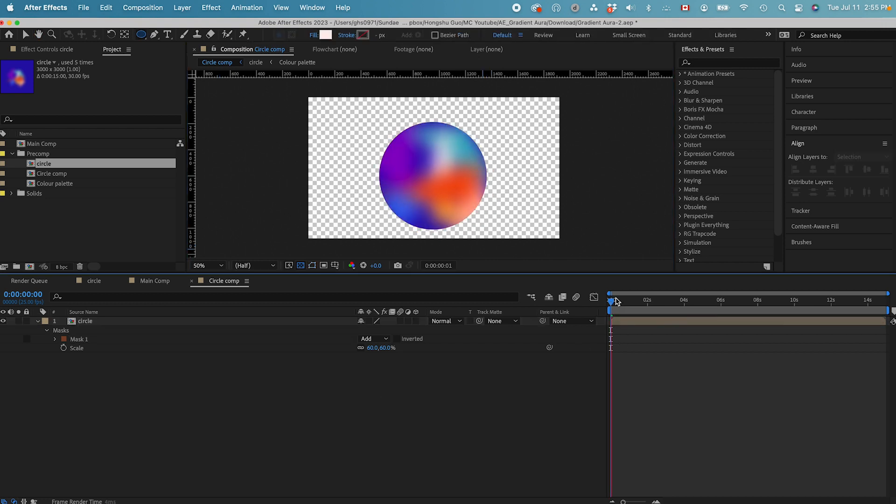
Add a deep royal blue (07204B) solid beneath the circle layer and preview the ball
click(183, 7)
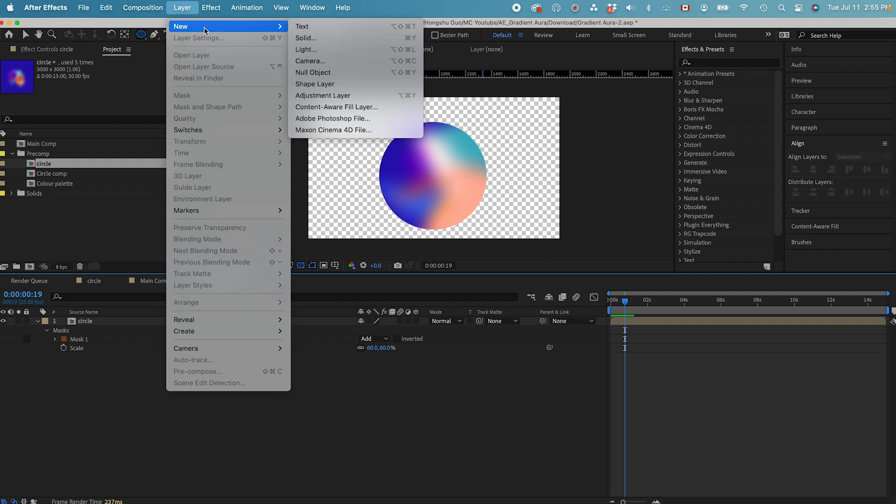
click(306, 38)
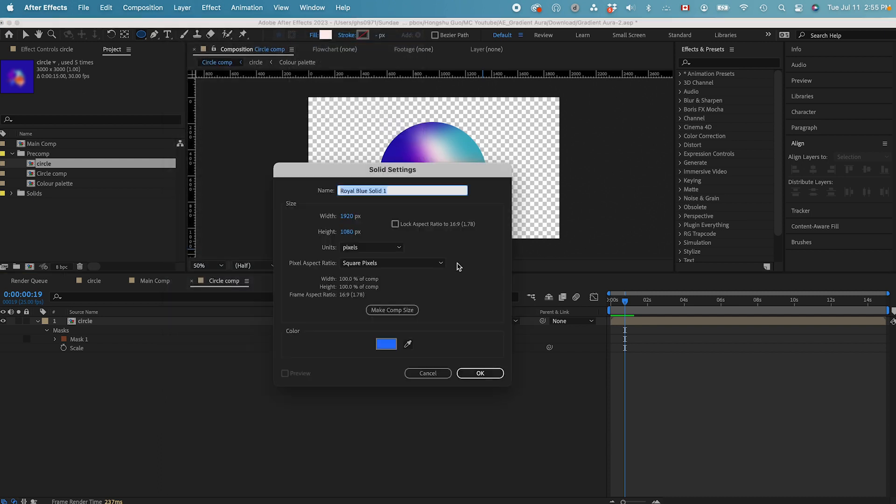
click(386, 344)
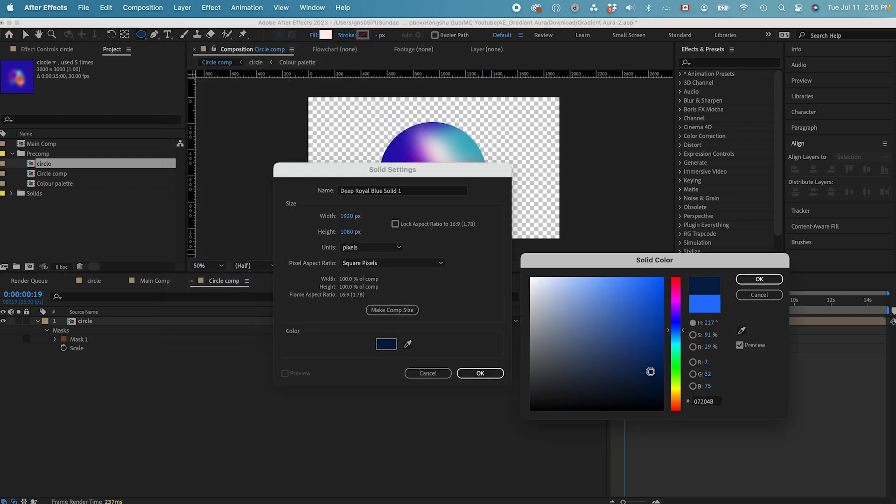
click(479, 373)
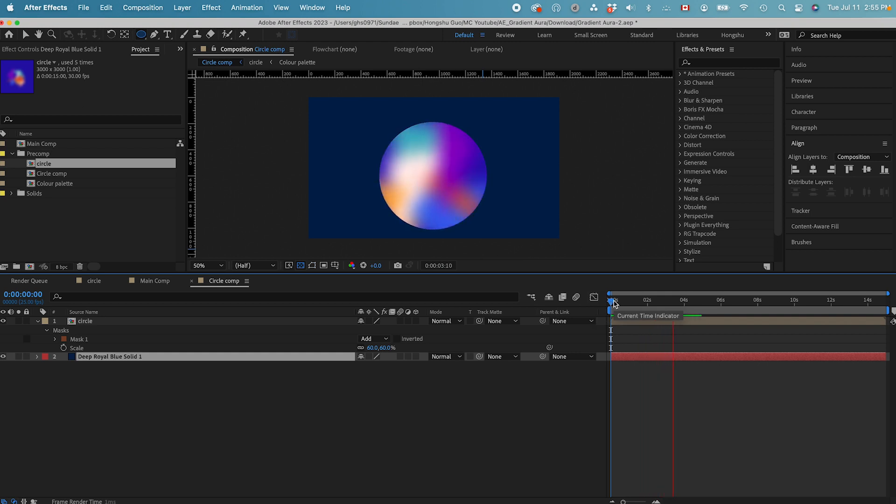
drag(612, 300, 674, 300)
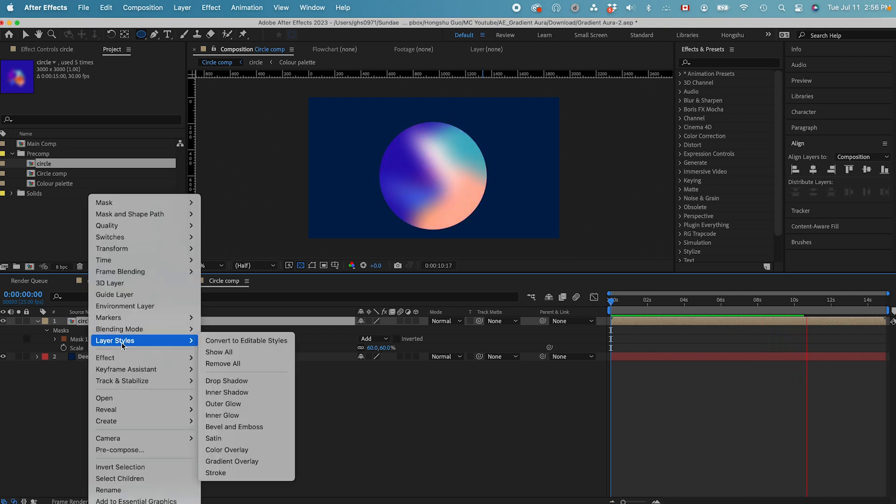
Give the circle layer a white Inner Glow at 45% opacity, 15% noise, size about 131
click(222, 414)
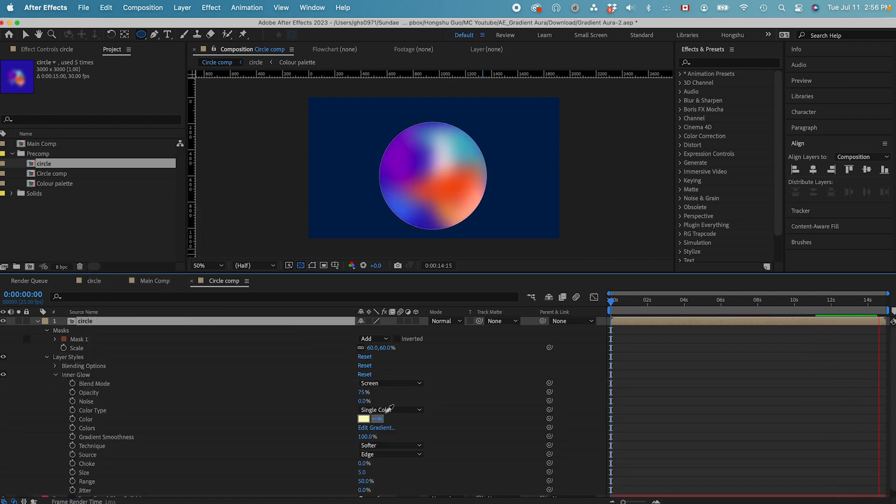
click(363, 419)
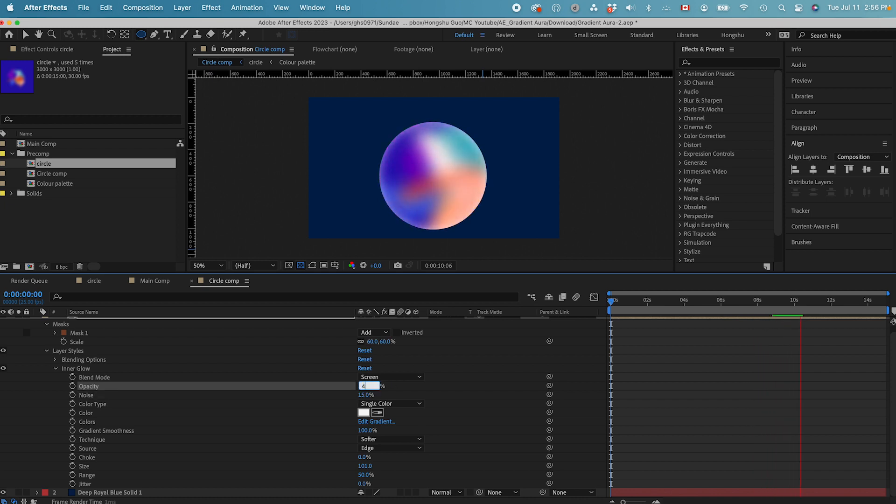
text(45)
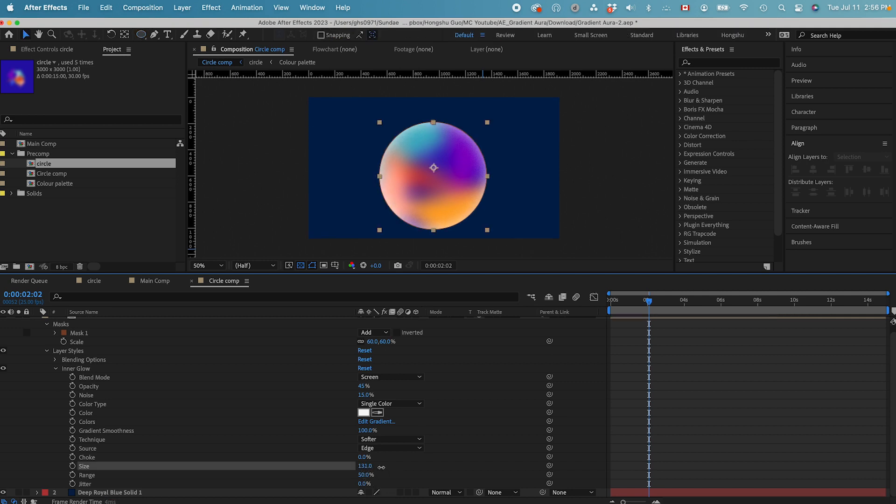
drag(364, 466, 377, 466)
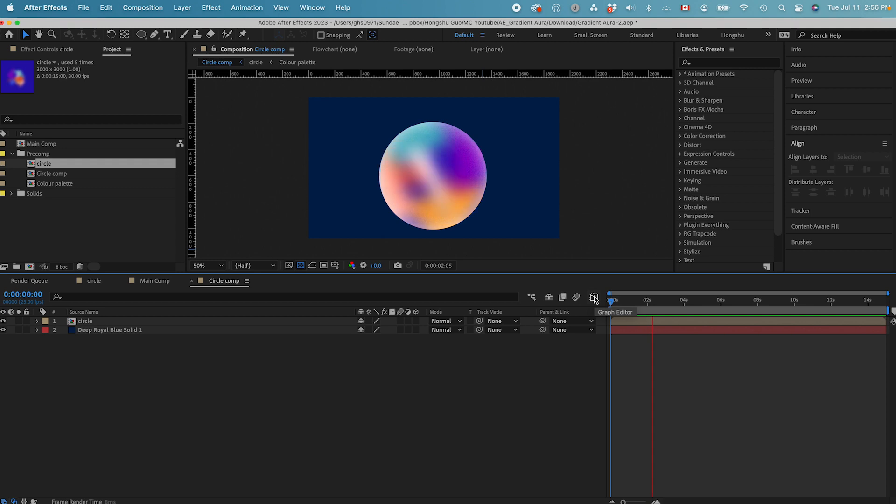
Scrub the Circle comp timeline, then switch to the circle precomp tab
drag(638, 300, 693, 300)
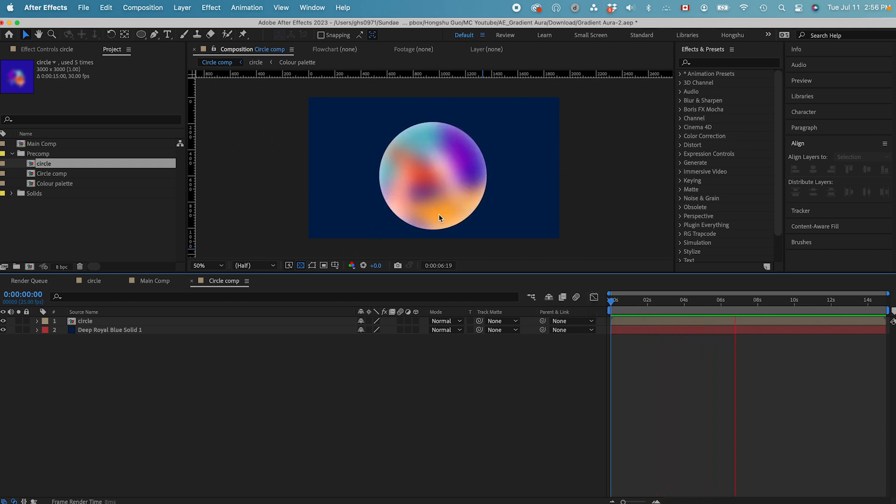
click(776, 300)
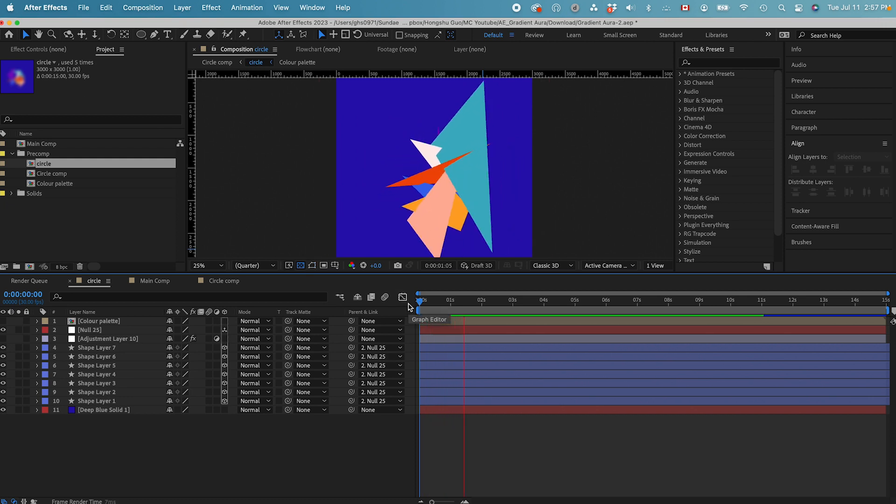
click(532, 300)
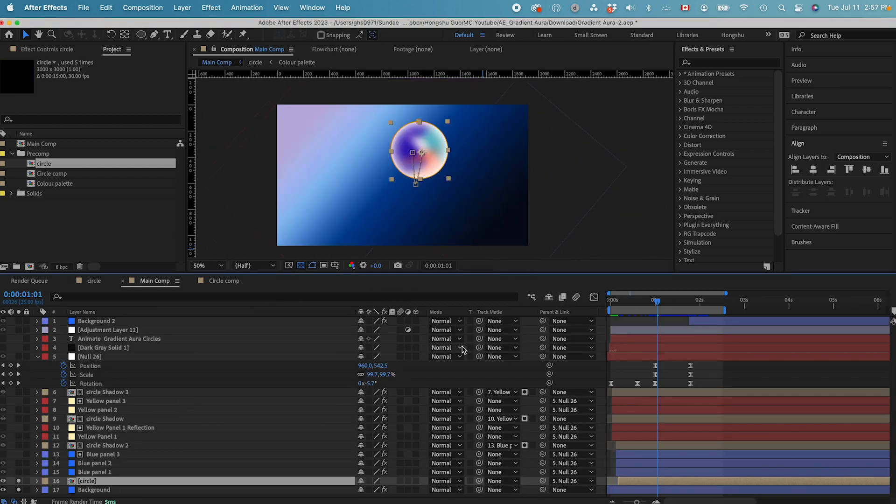
Scrub Main Comp from the start to watch Null 26 grow and rotate the ball
drag(656, 301, 610, 301)
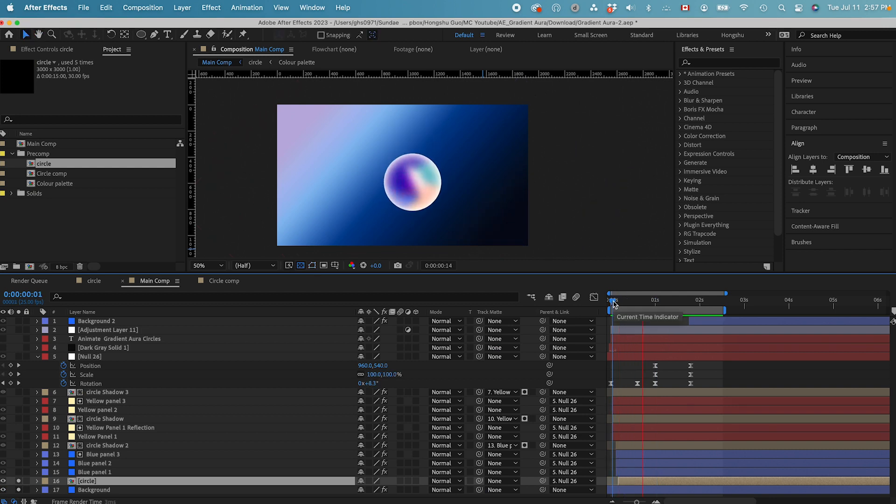
drag(612, 302, 648, 303)
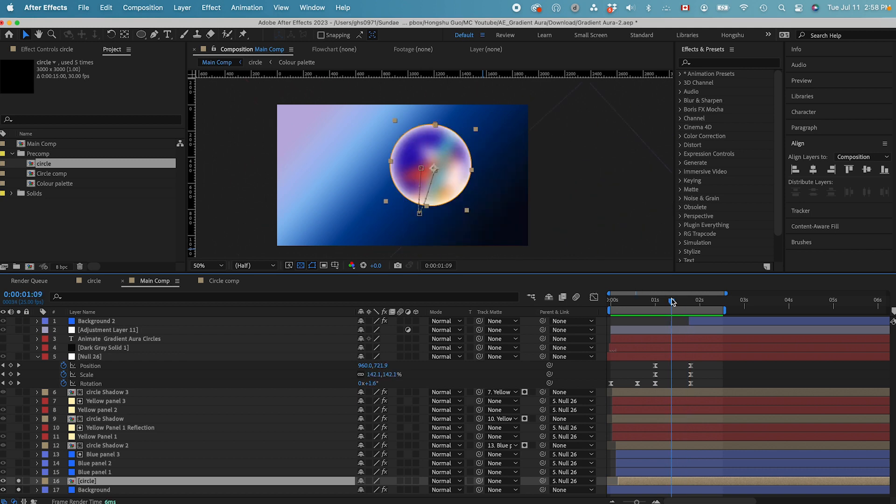
click(611, 299)
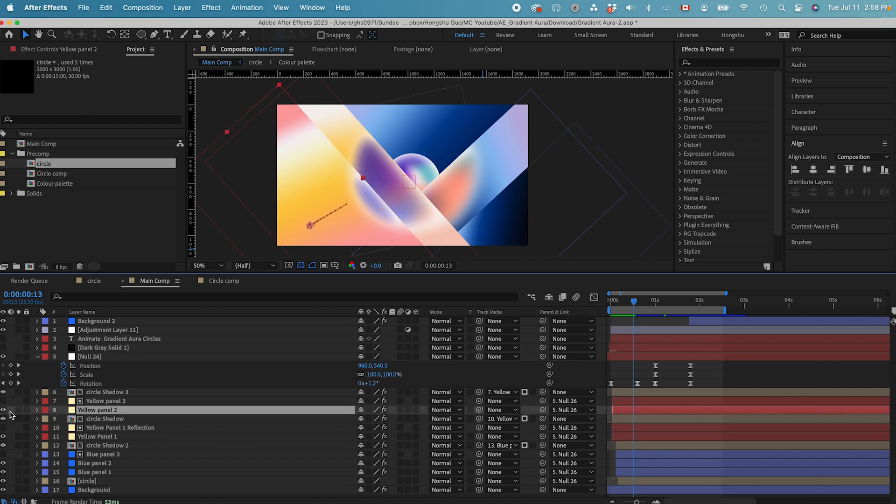
Reveal the Yellow panel and circle Shadow layers, checking their 20% noise and Gaussian Blur 200
click(107, 391)
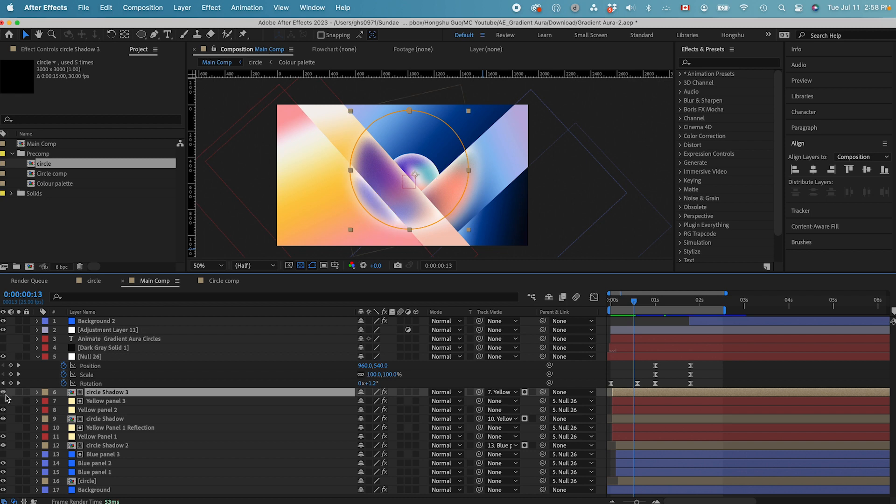
mouse_move(426, 174)
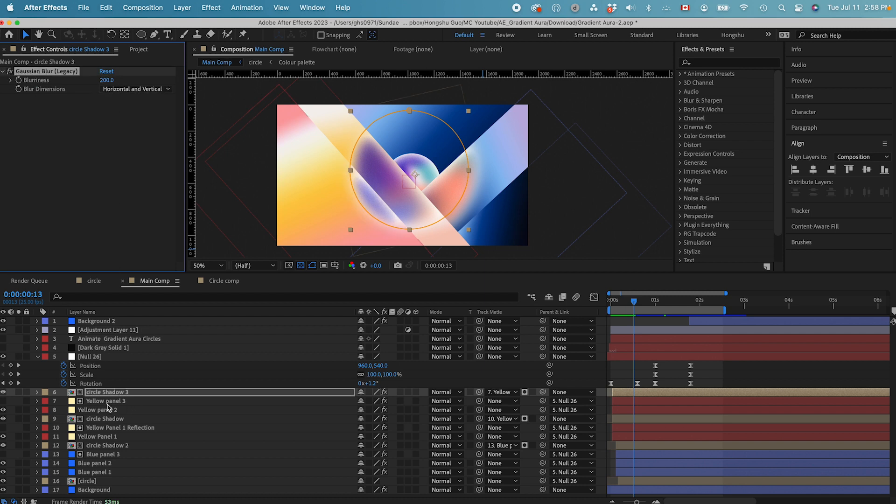
click(106, 400)
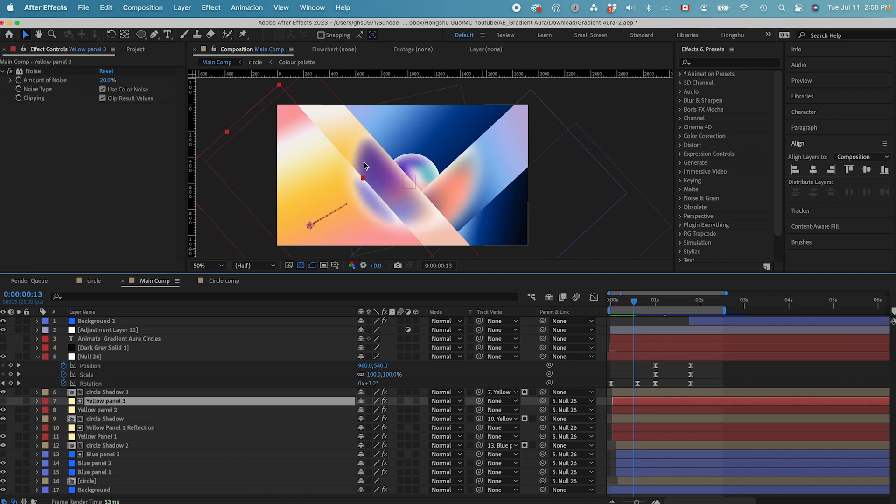
mouse_move(337, 207)
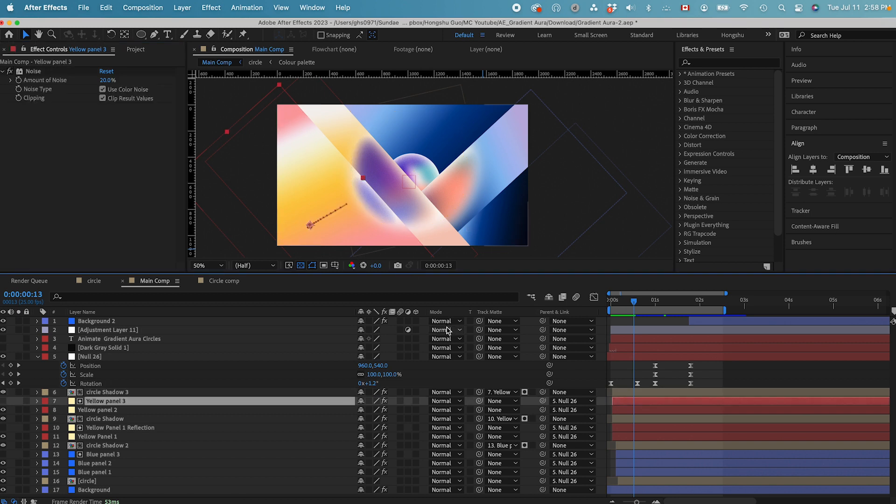
click(107, 392)
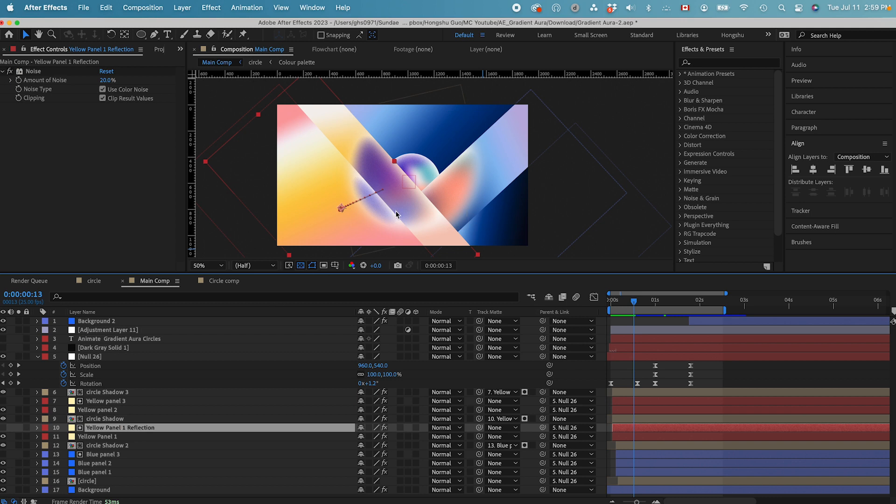
click(104, 418)
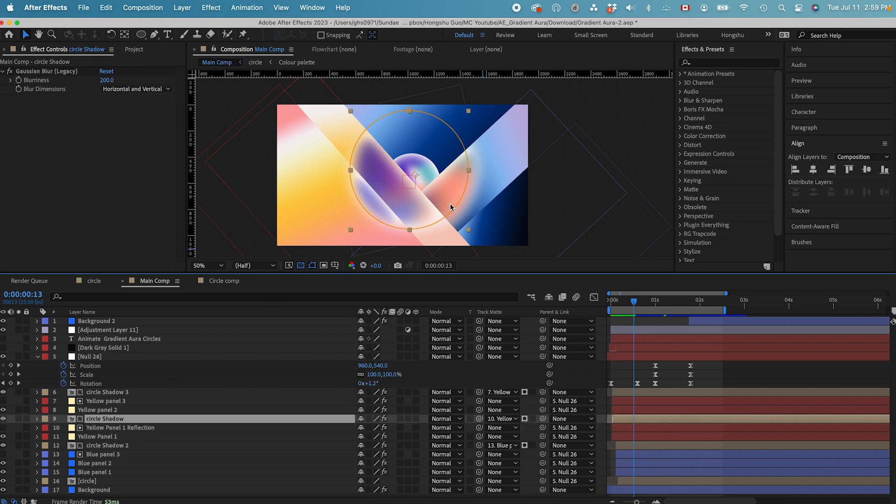
mouse_move(537, 328)
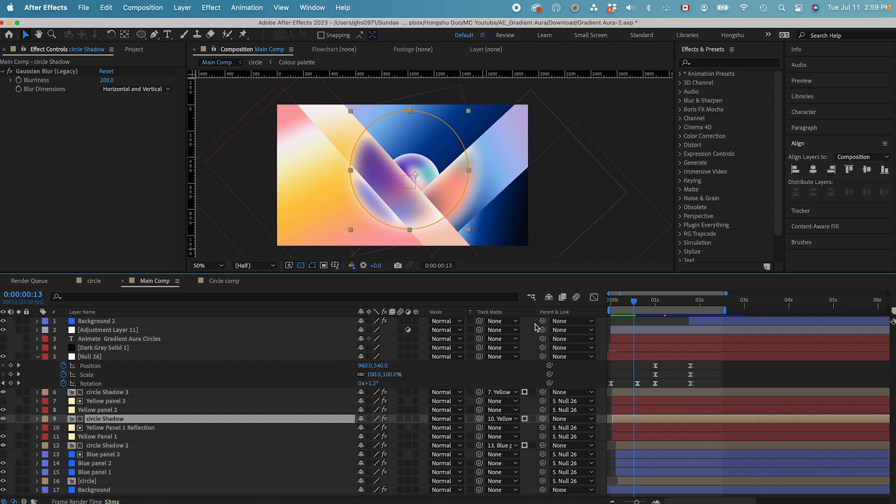
click(610, 301)
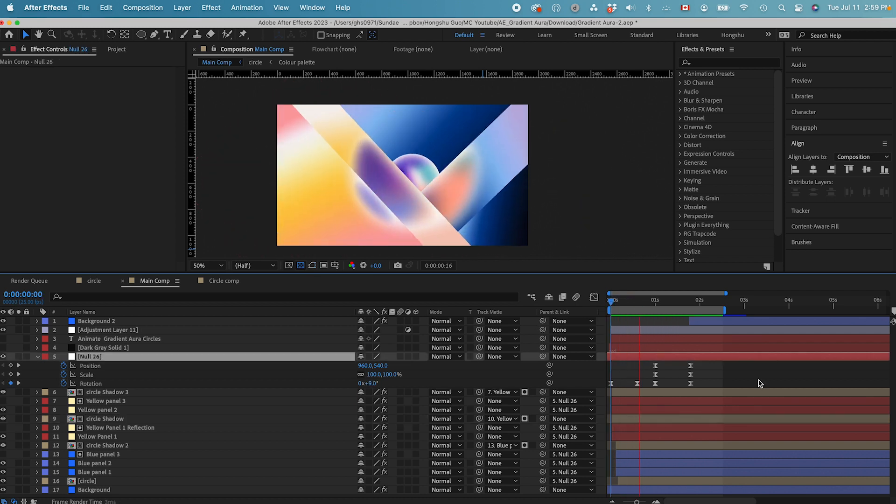
Play the Main Comp animation back from frame 0
click(623, 299)
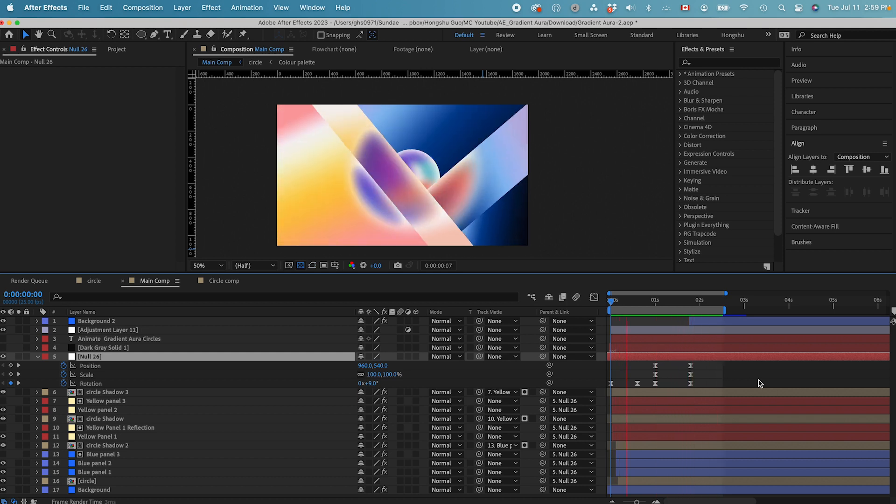